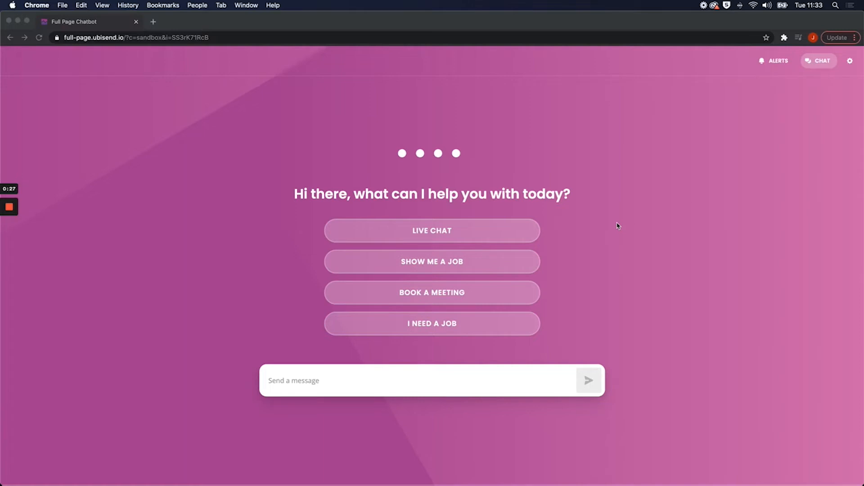
Start a message to the chatbot to request booking a meeting.
click(430, 381)
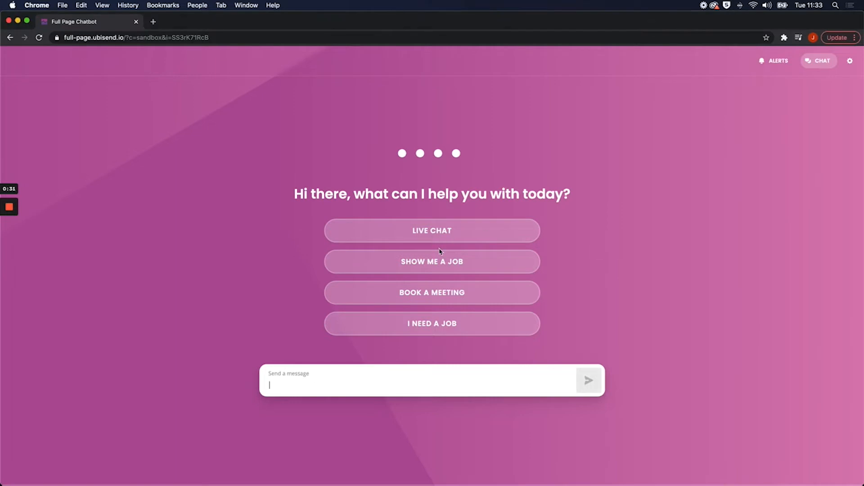
mouse_move(478, 299)
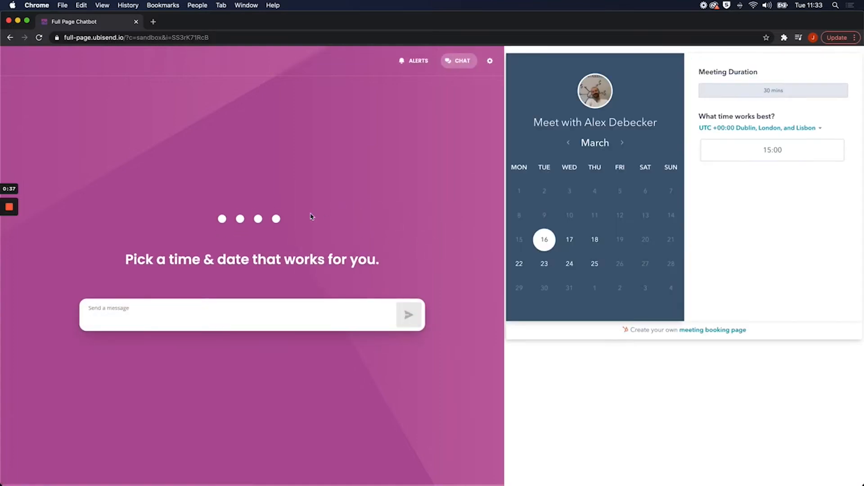
mouse_move(263, 259)
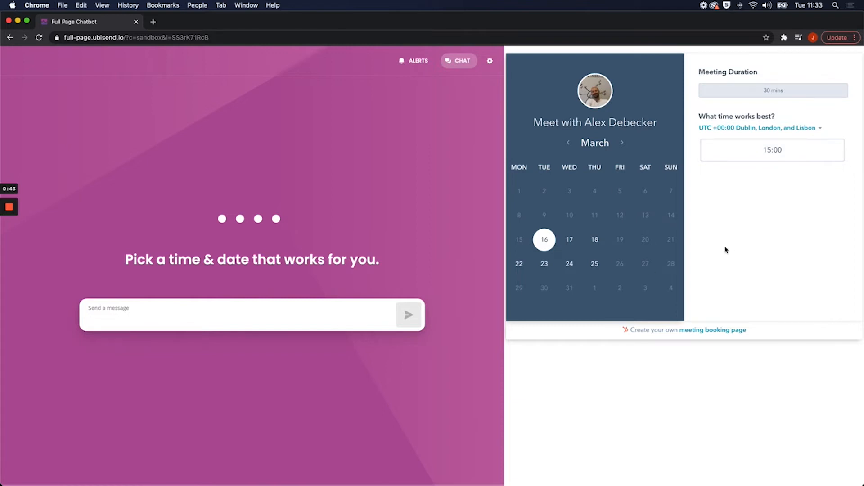
mouse_move(719, 151)
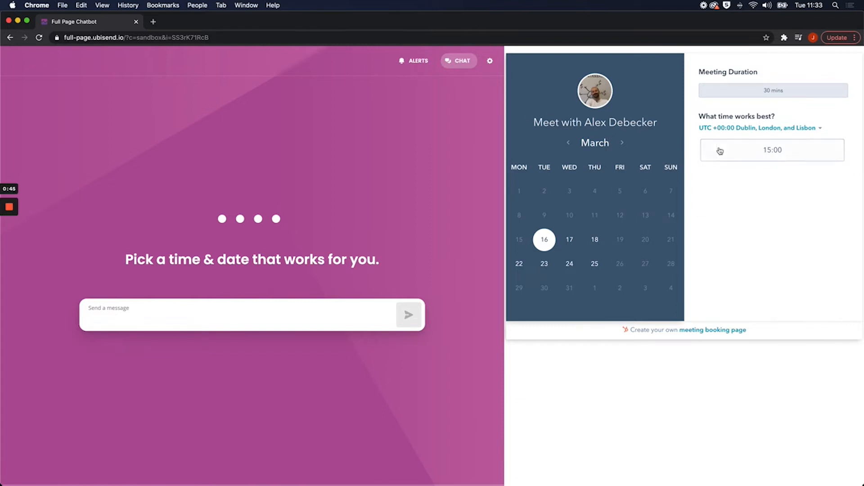
mouse_move(451, 162)
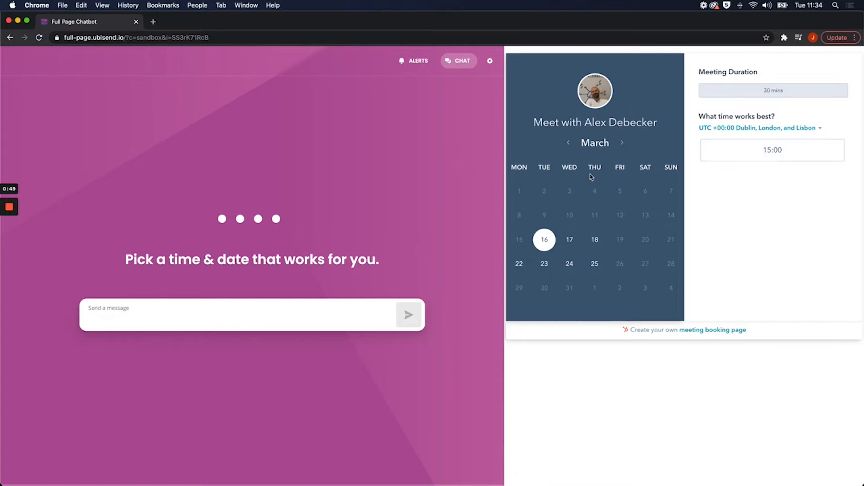
Choose Thursday 18 March 2021 at 15:00 in the meeting calendar.
click(772, 150)
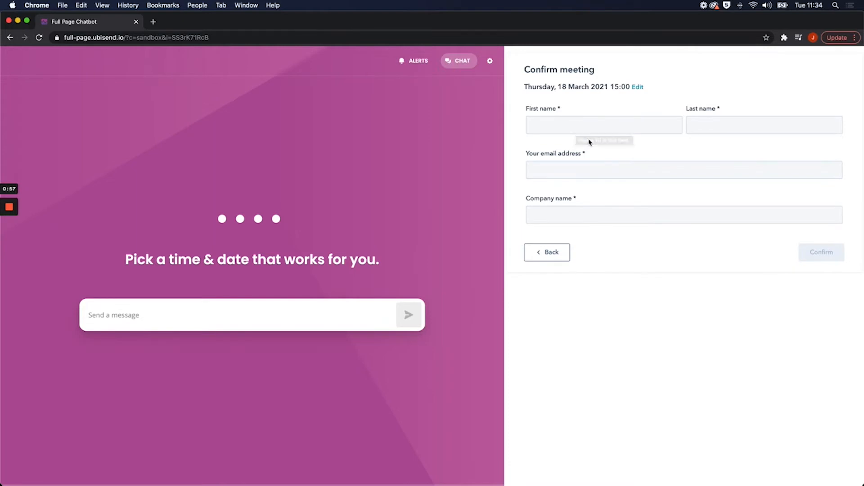
mouse_move(571, 206)
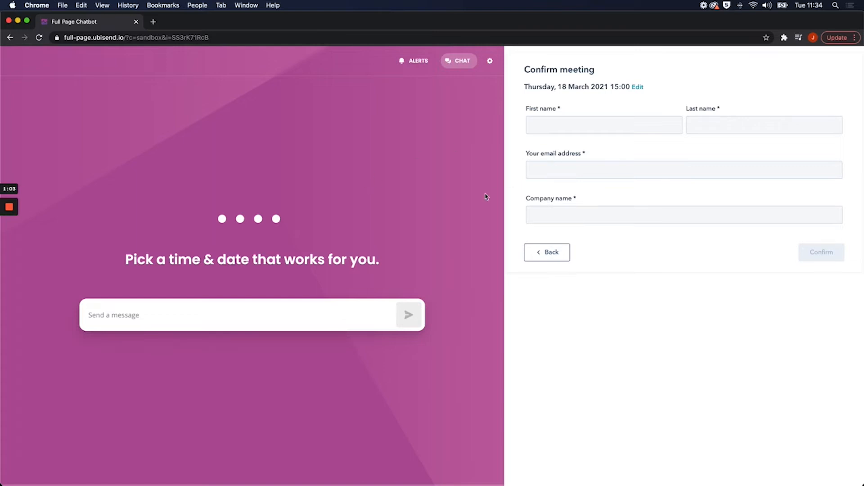
mouse_move(201, 318)
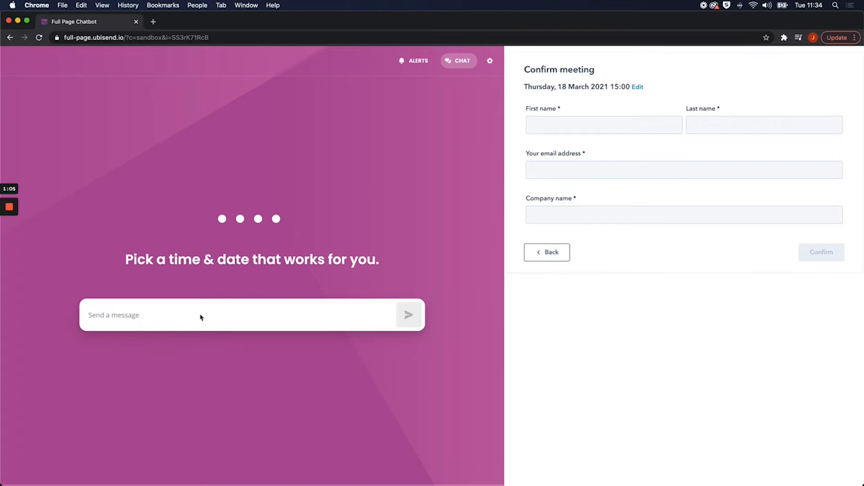
Reply "I don't", ask about opening hours, and begin a new message.
text(I don't)
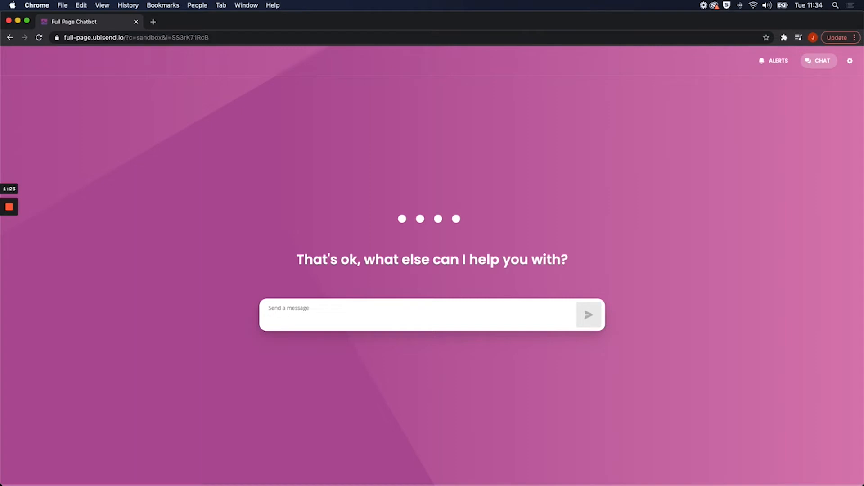
text(opening ho)
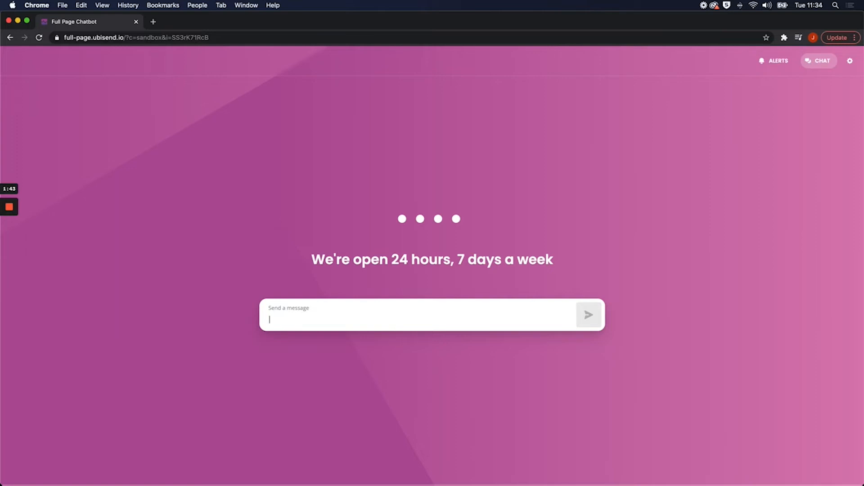
text(I want)
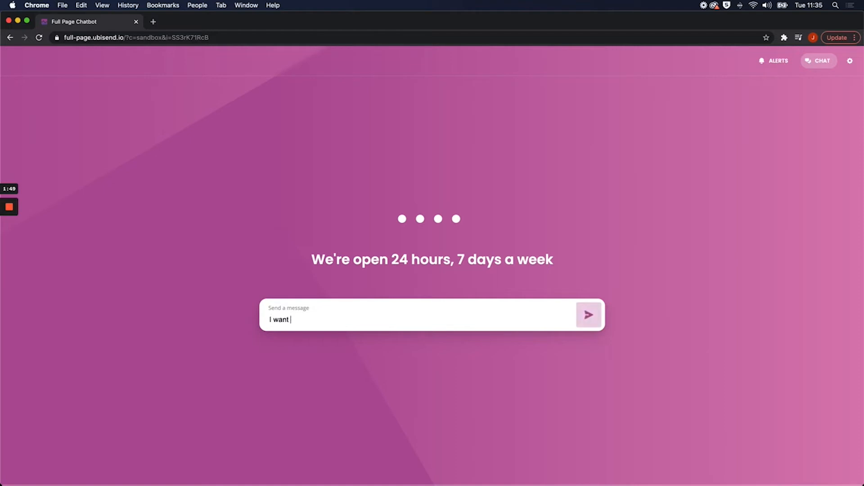
Send "I want some breakfast" and jump to the Salad card in the carousel.
text(some breakfast)
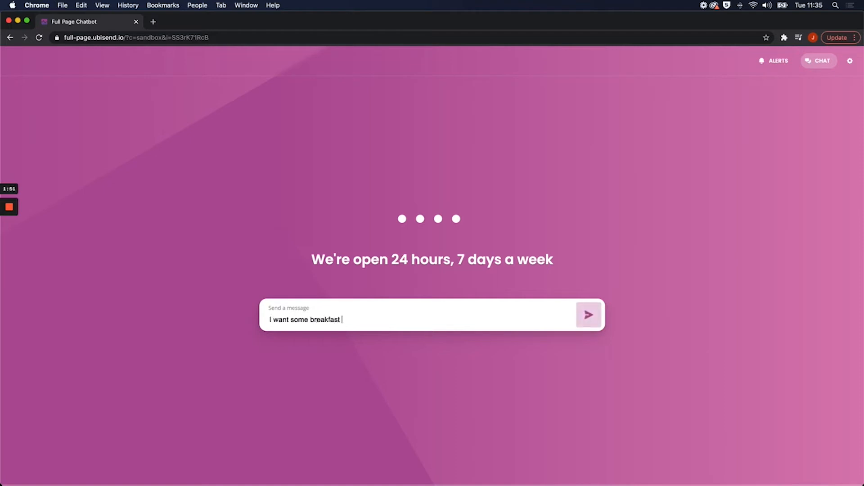
click(589, 314)
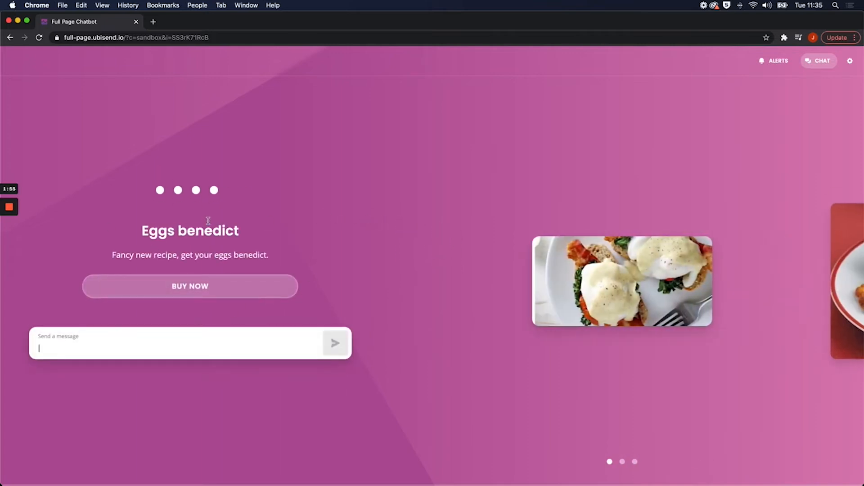
mouse_move(315, 231)
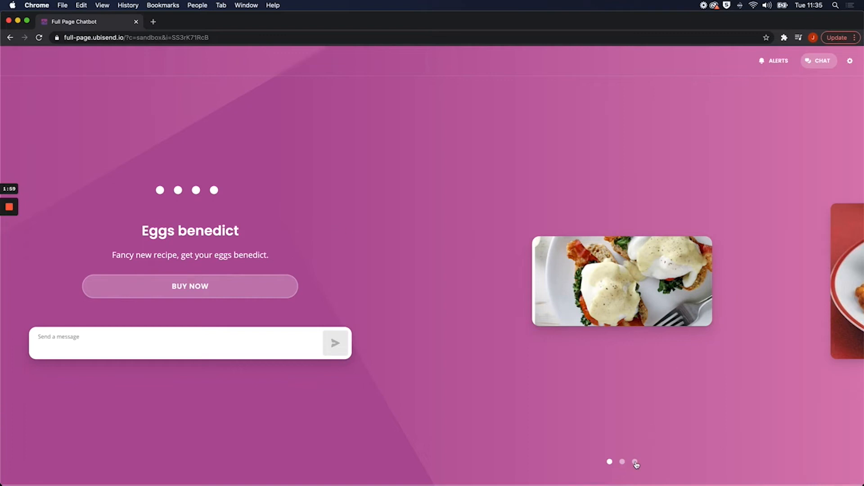
click(635, 462)
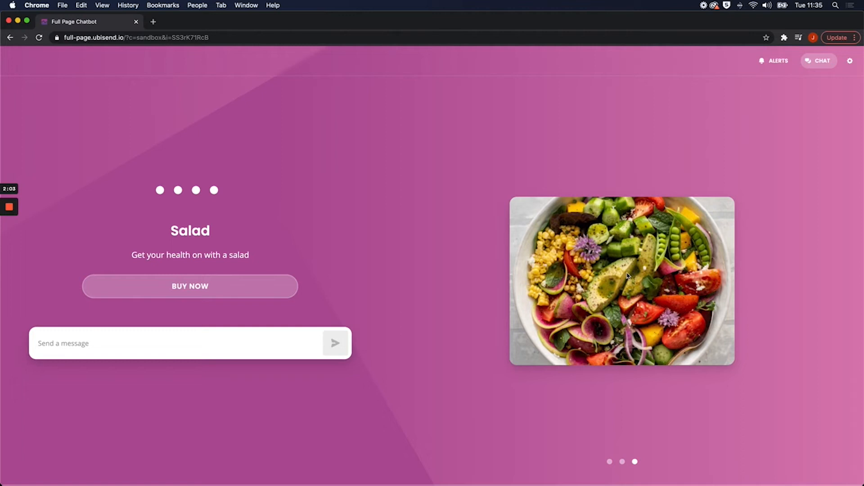
mouse_move(563, 226)
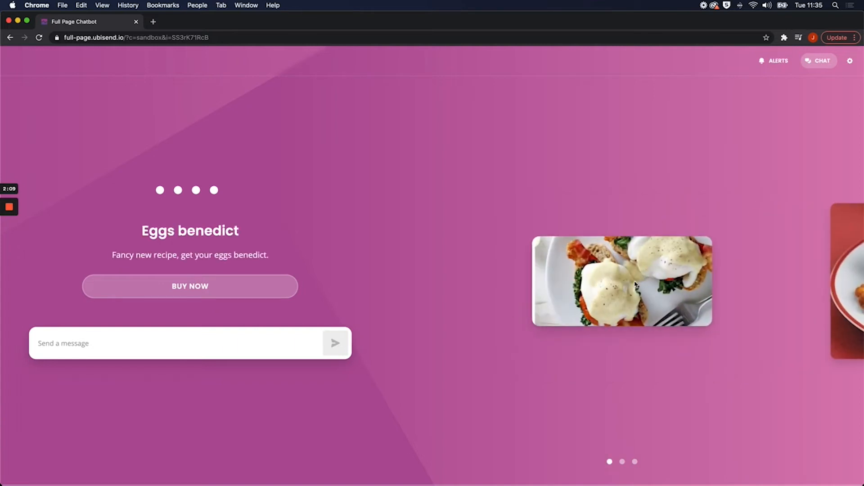
mouse_move(448, 293)
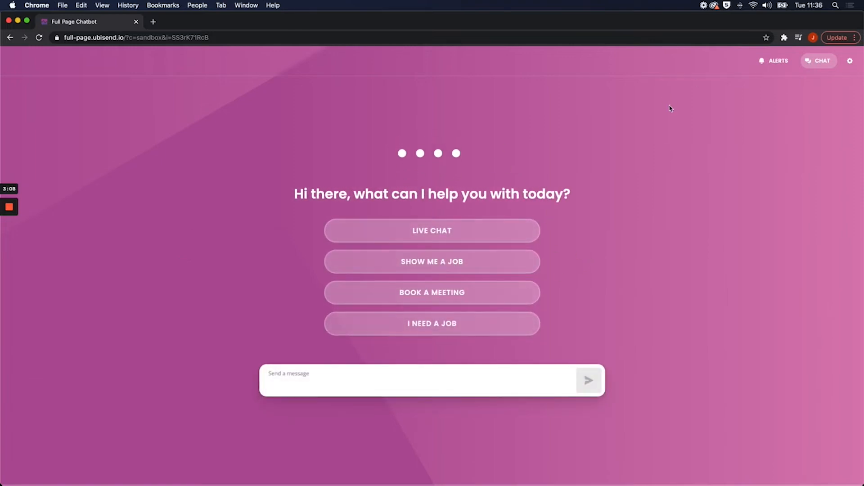
mouse_move(655, 120)
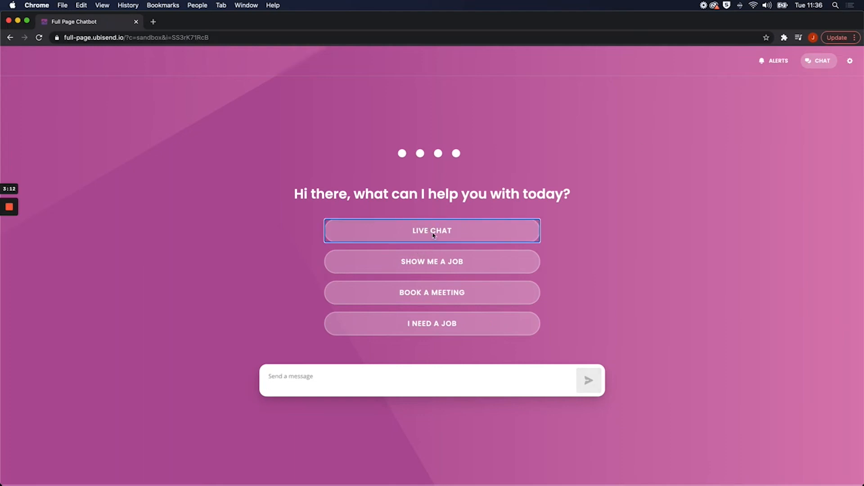
Choose the LIVE CHAT option to bring in a human agent.
click(432, 230)
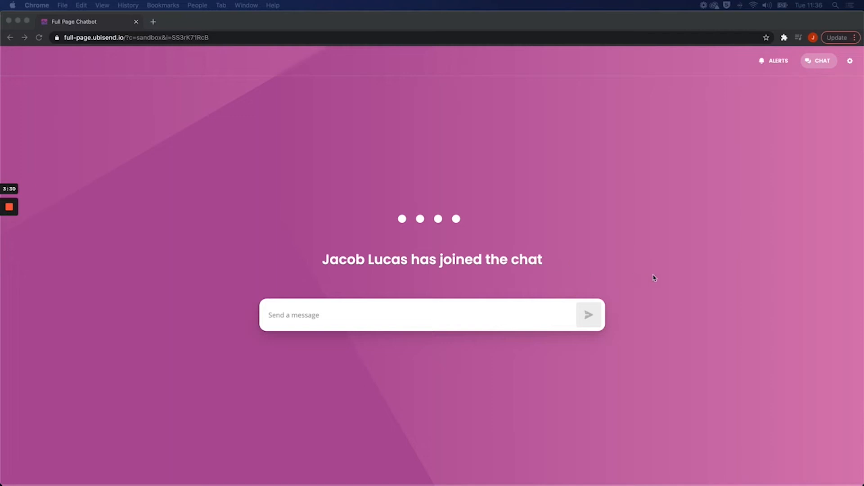
Send "Hi" to the agent and advance to their next message.
text(Hi)
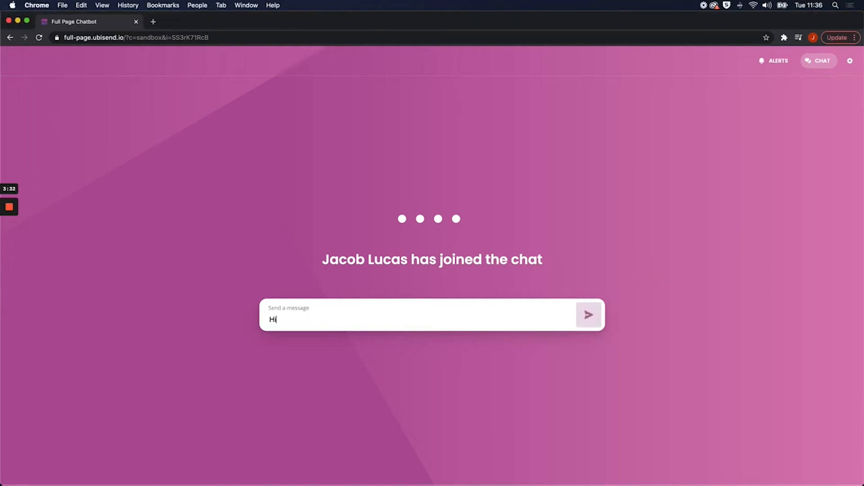
click(589, 315)
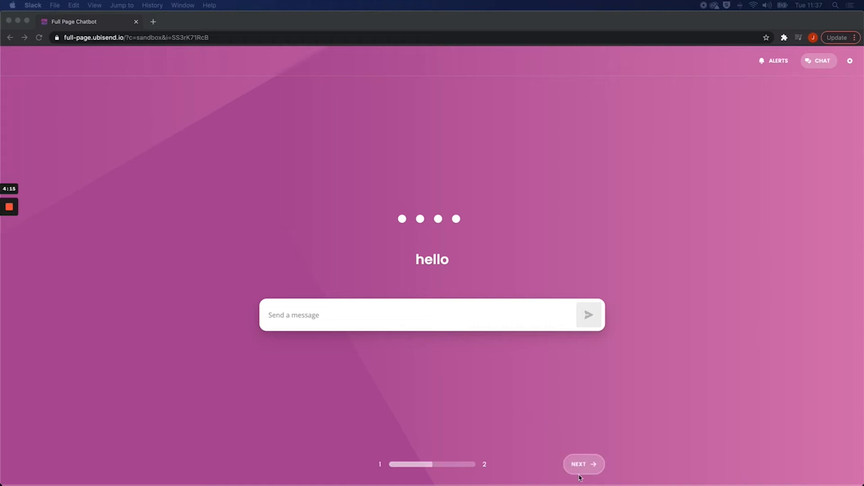
click(583, 464)
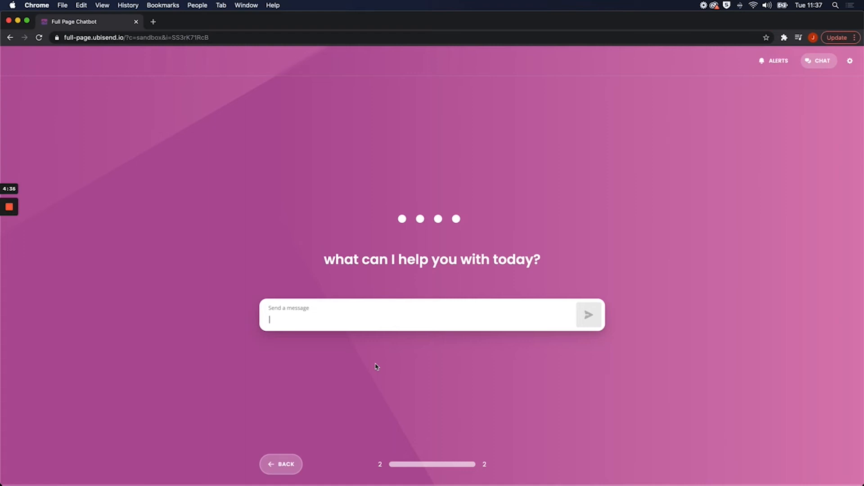
mouse_move(768, 105)
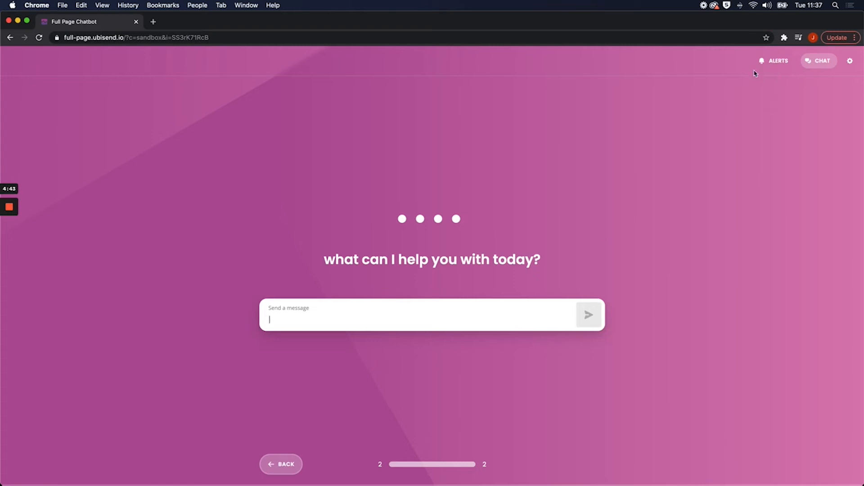
mouse_move(747, 96)
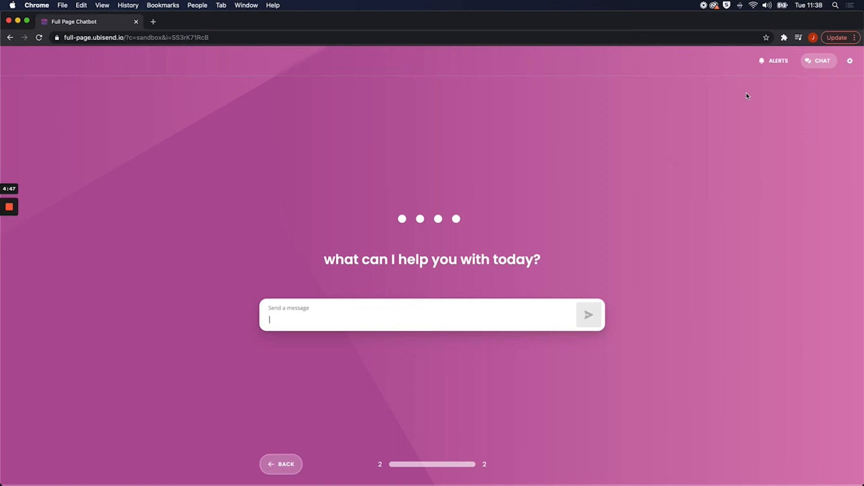
mouse_move(757, 92)
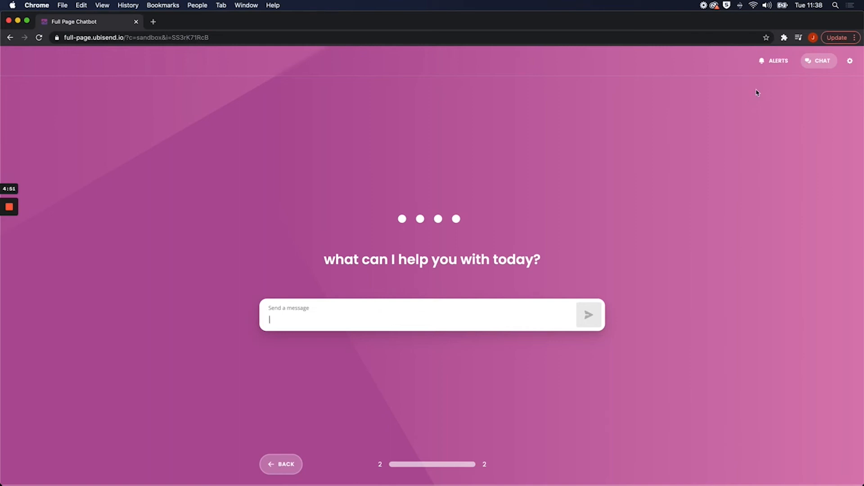
mouse_move(758, 78)
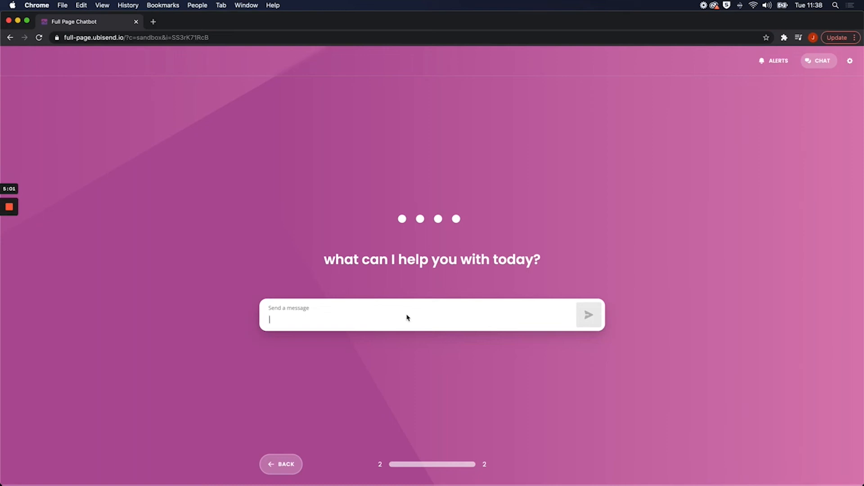
mouse_move(306, 279)
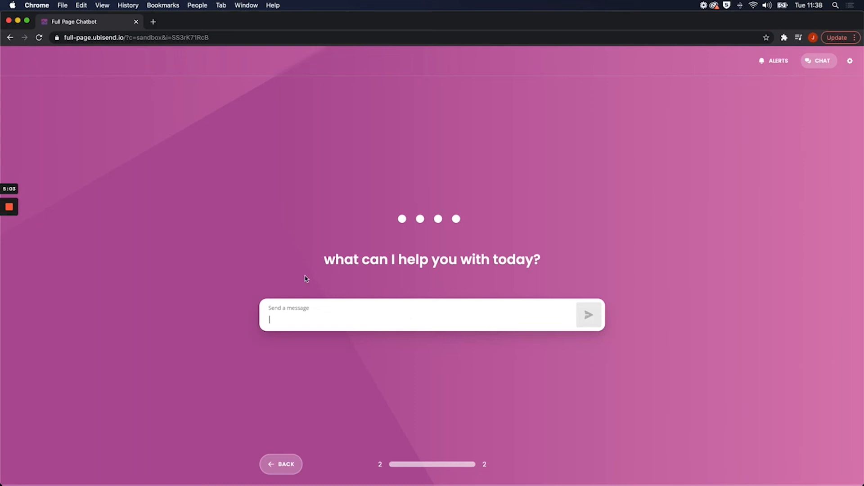